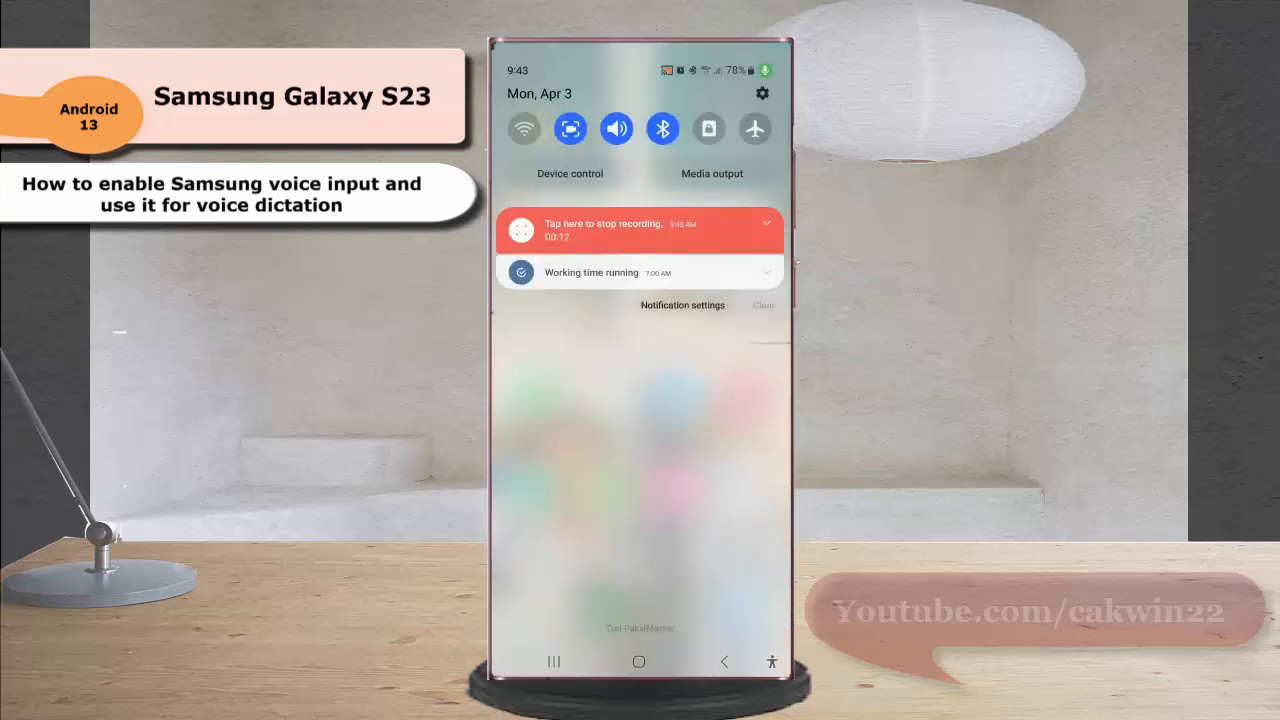
Step: Reach the main Settings list via the notification shade's gear icon
left_click(762, 94)
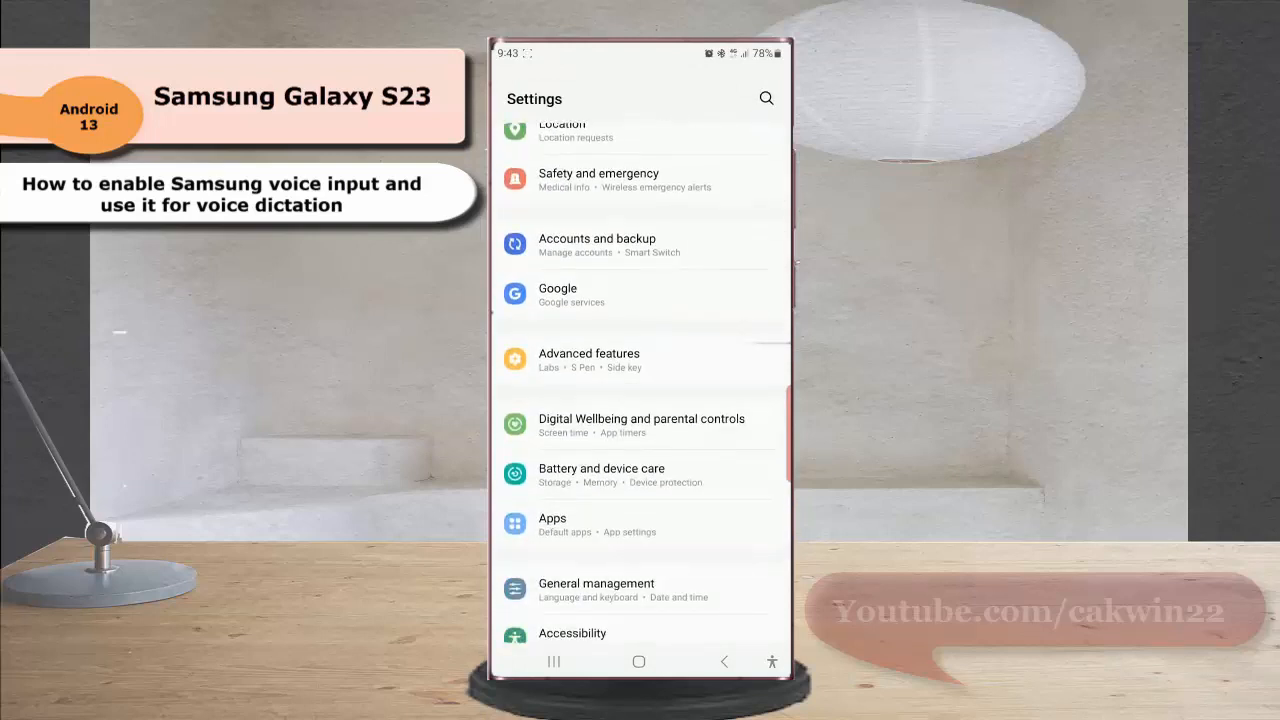
Step: Go through General management into Samsung Keyboard settings and scroll down the list
left_click(596, 590)
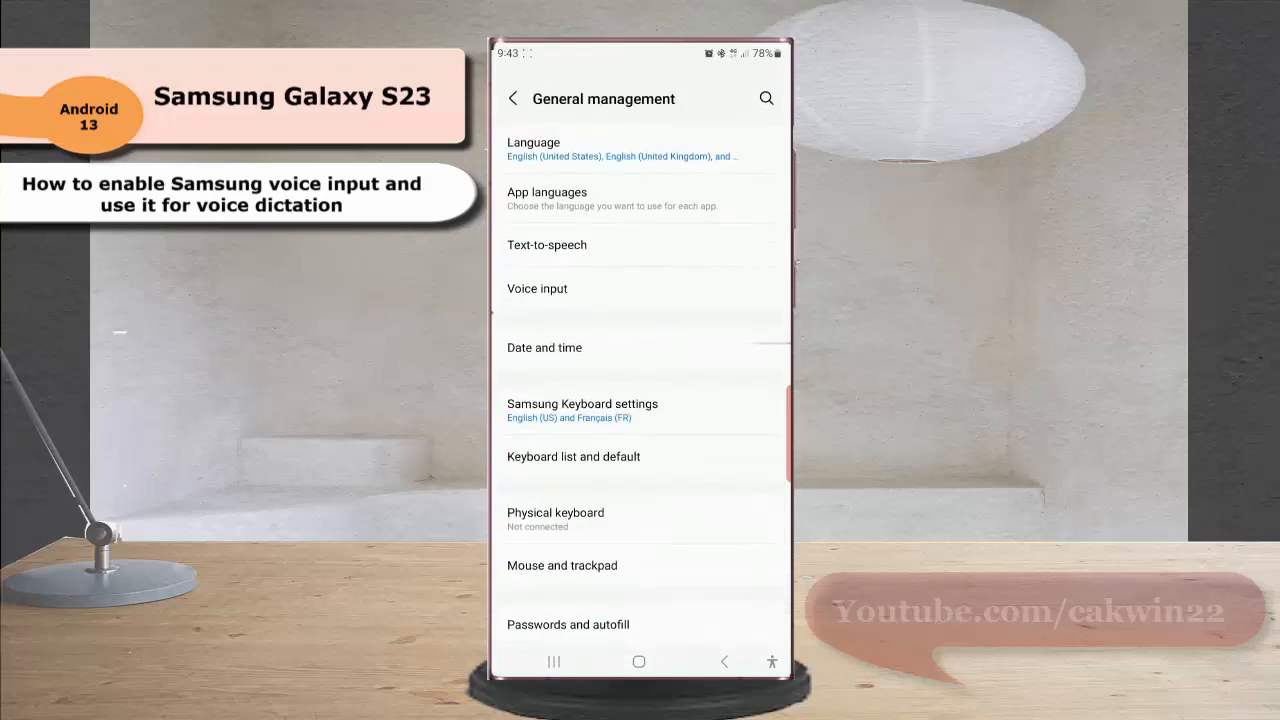
left_click(640, 410)
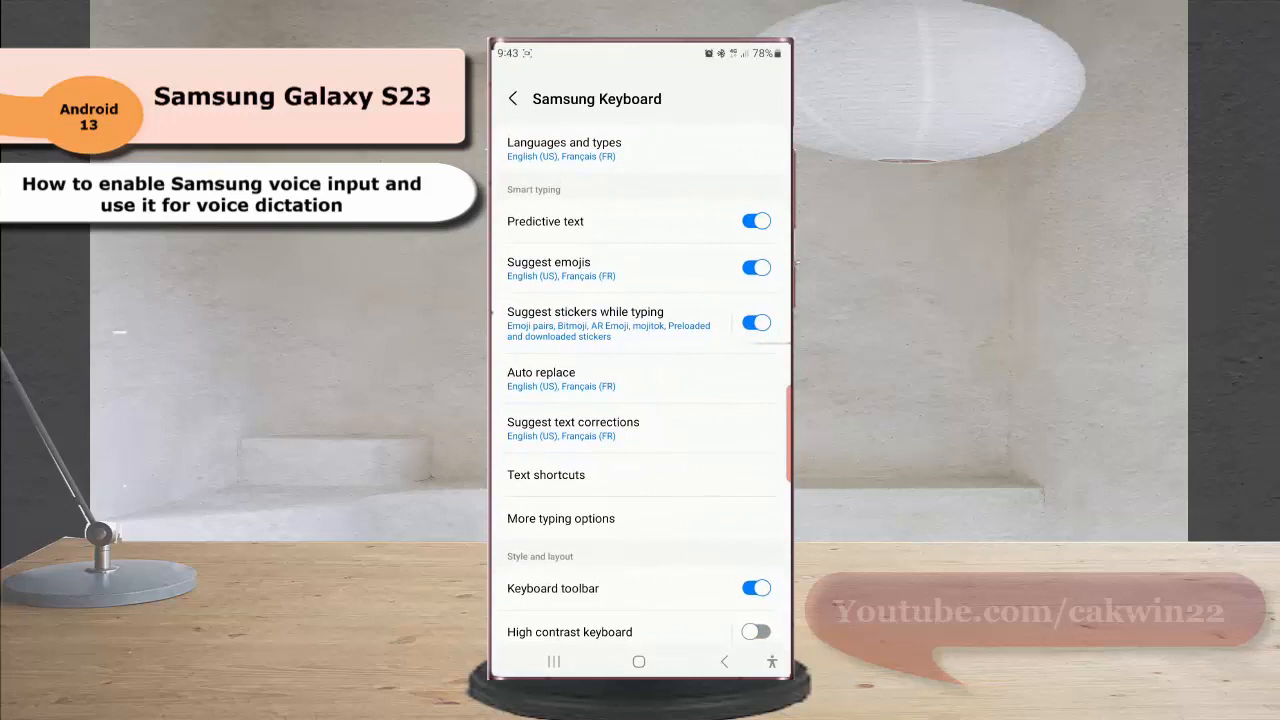
scroll("down", 3)
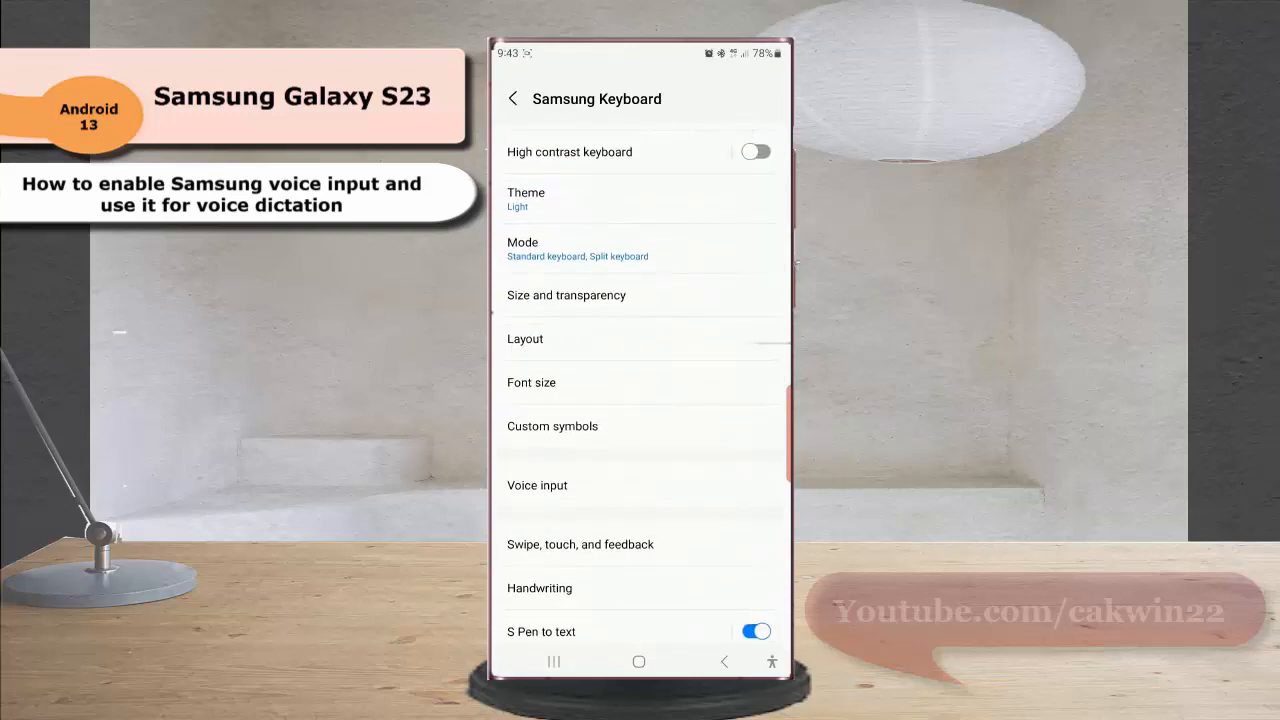
Step: Choose Samsung voice input on the keyboard's Voice input page
left_click(536, 486)
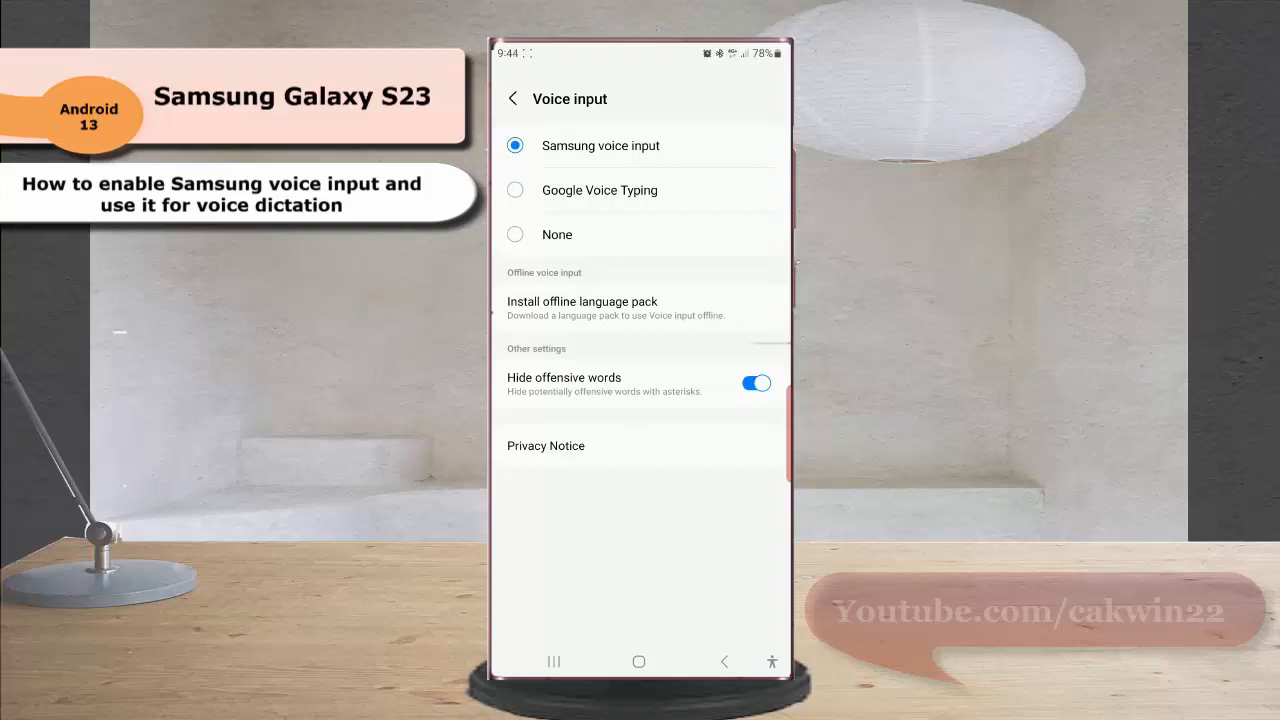
Step: Start Samsung voice input listening in the 'Voice dictation feature' note via the keyboard microphone
left_click(552, 660)
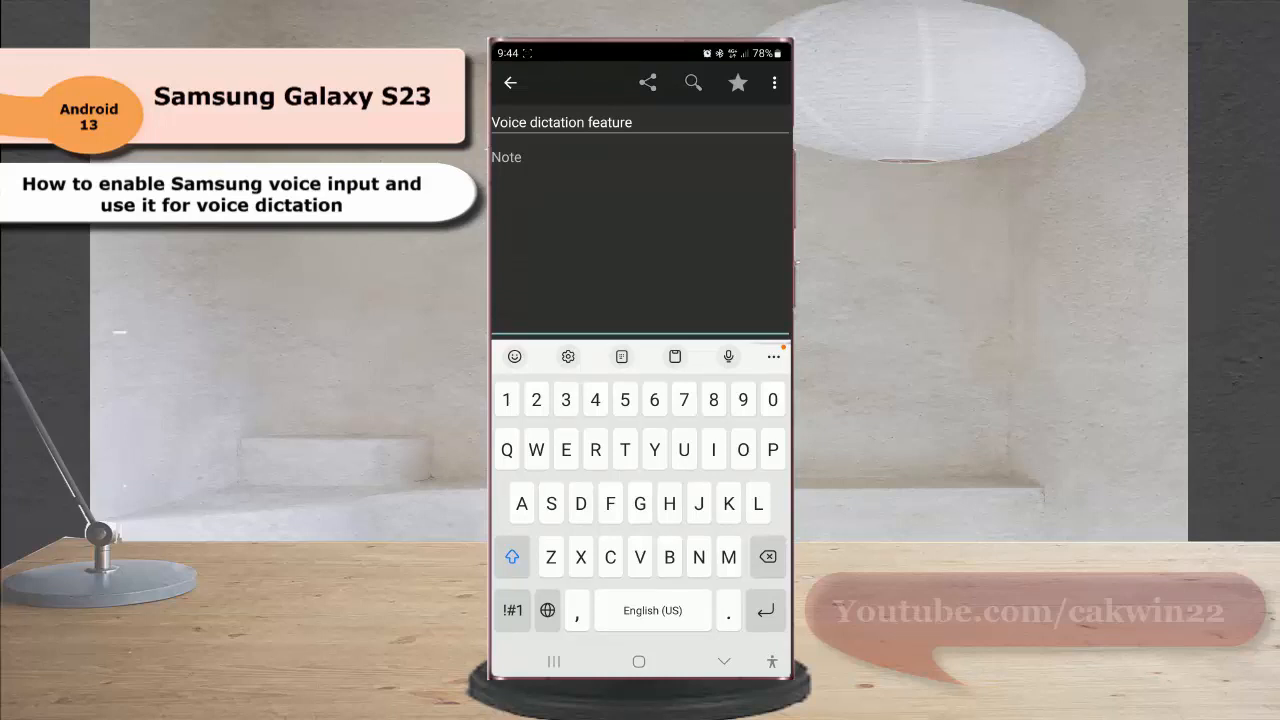
left_click(728, 356)
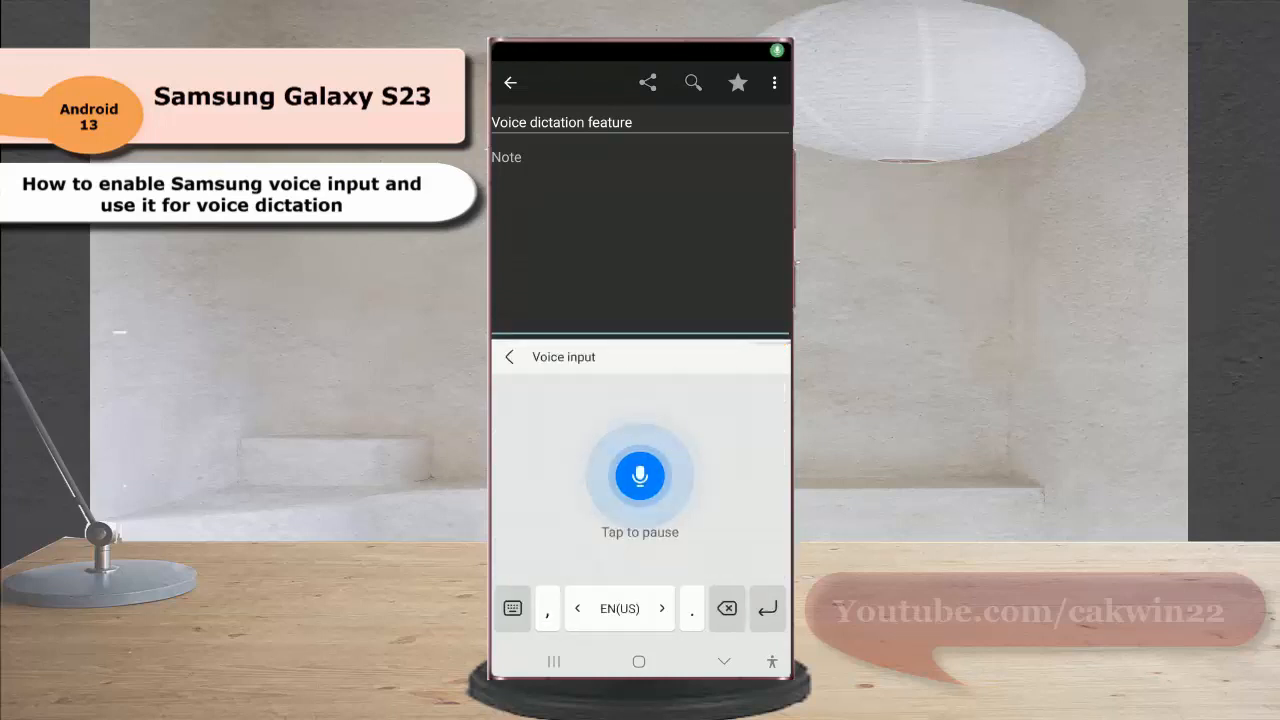